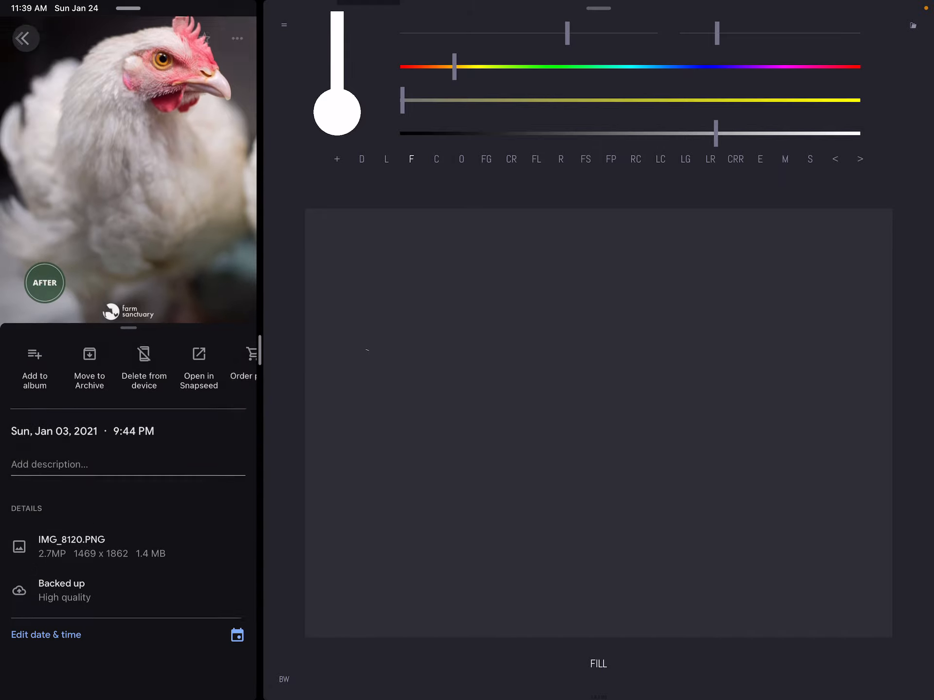
Scroll through the HeavyPaint settings panel over the blank canvas
{"action": "scroll", "scroll_direction": "down", "scroll_amount": 3}
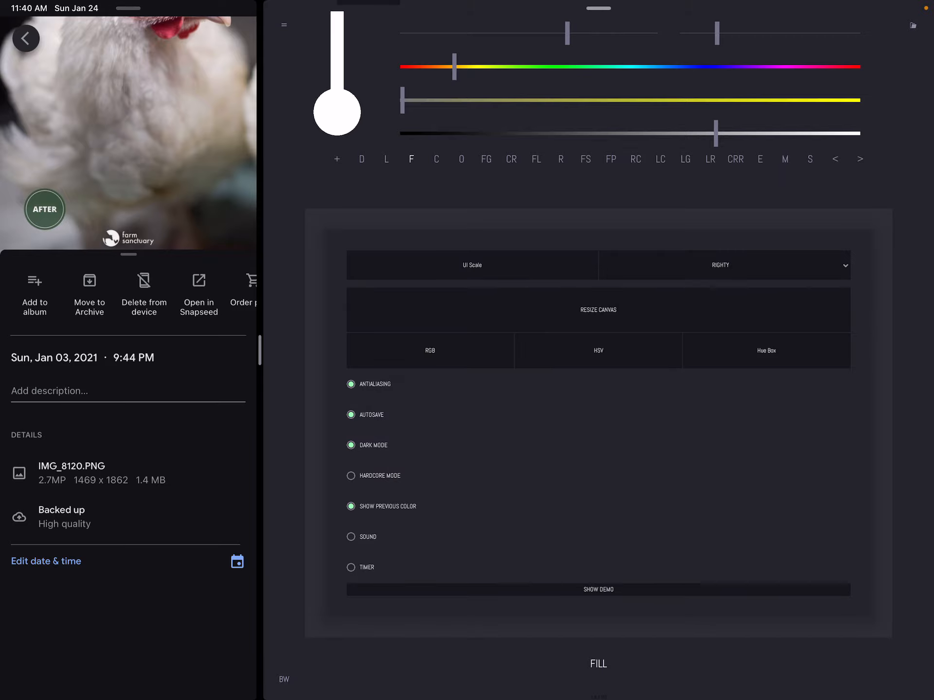
Bring up the Resize Canvas options for a 1460 × 1857 canvas
{"action": "left_click", "coordinate": [597, 309]}
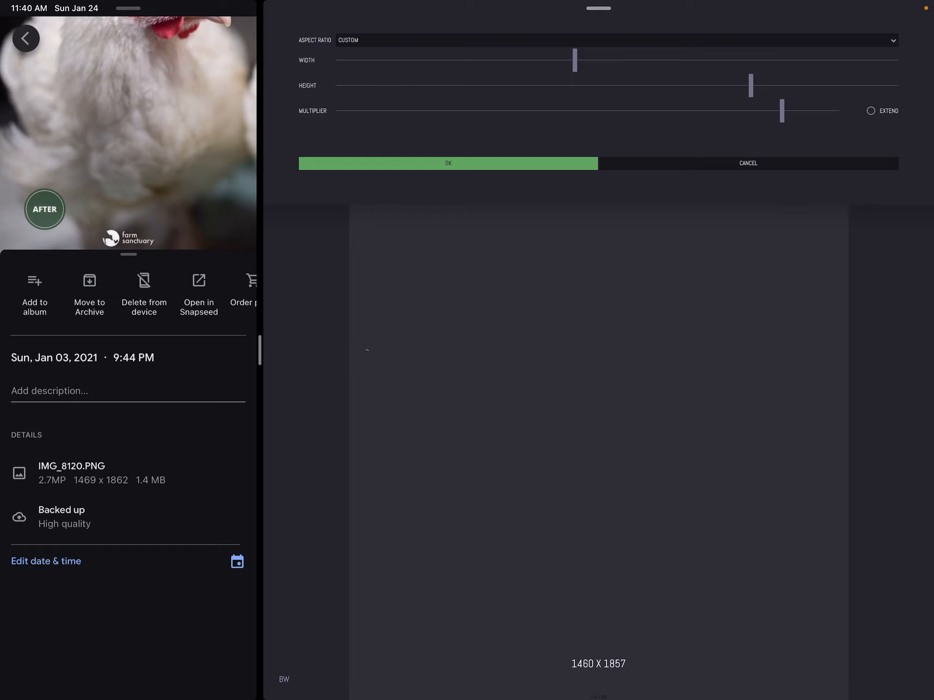
Apply the 1460 × 1857 canvas size and return to the painting canvas
{"action": "left_click", "coordinate": [447, 164]}
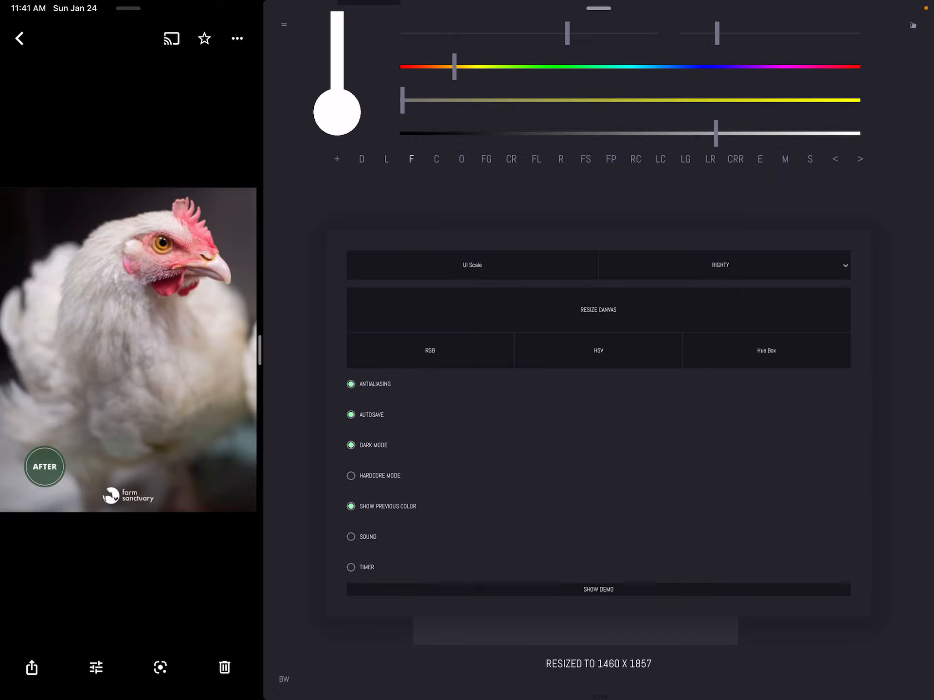
{"action": "left_click", "coordinate": [471, 265]}
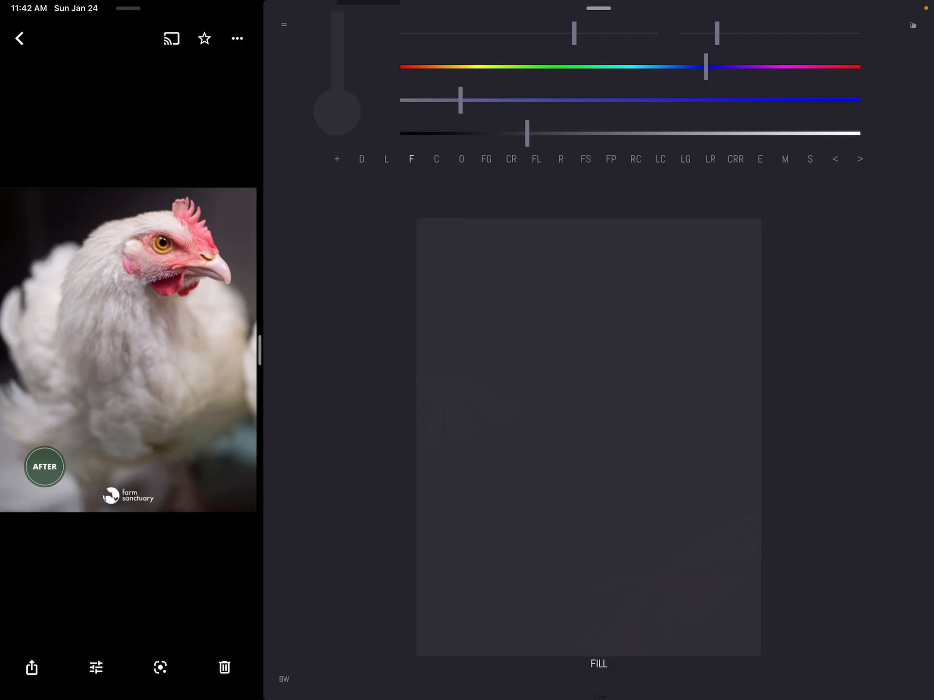
Choose a dark purple-blue on the colour sliders for the background strokes
{"action": "left_click", "coordinate": [511, 158]}
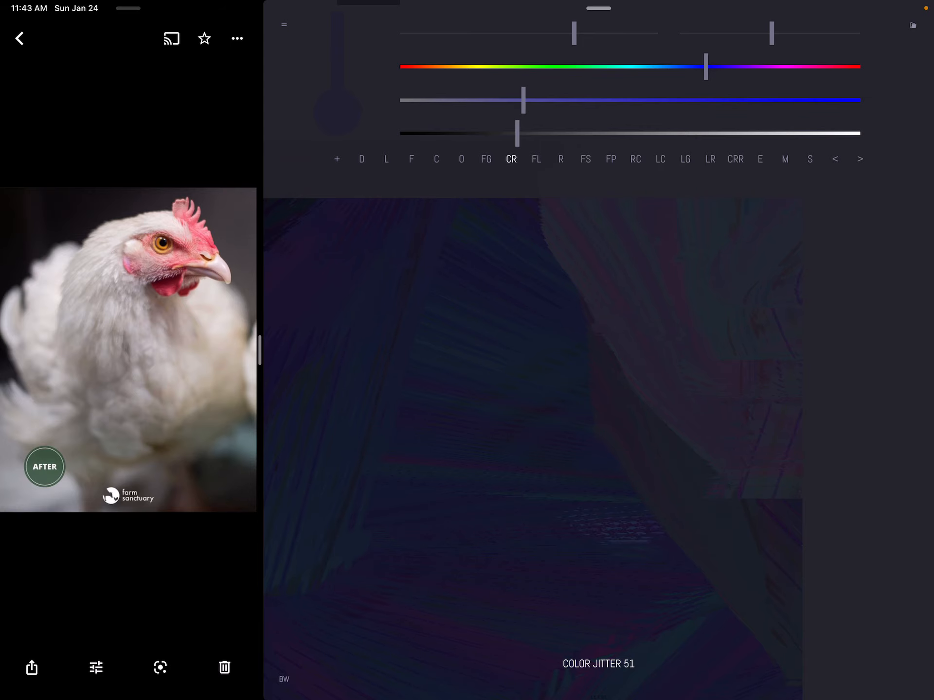
{"action": "left_click", "coordinate": [19, 37]}
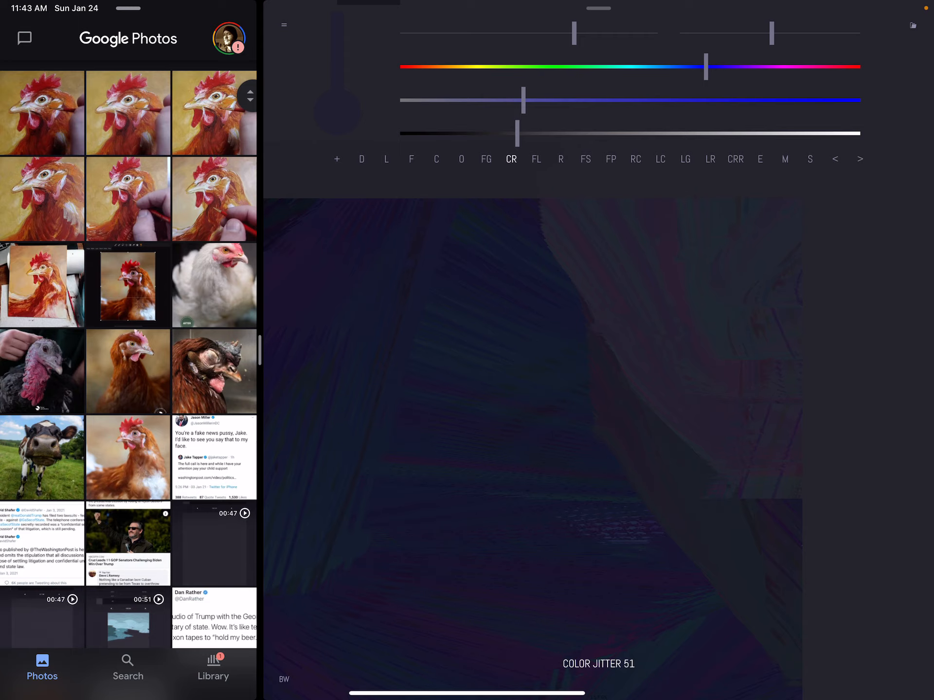
{"action": "left_click", "coordinate": [214, 285]}
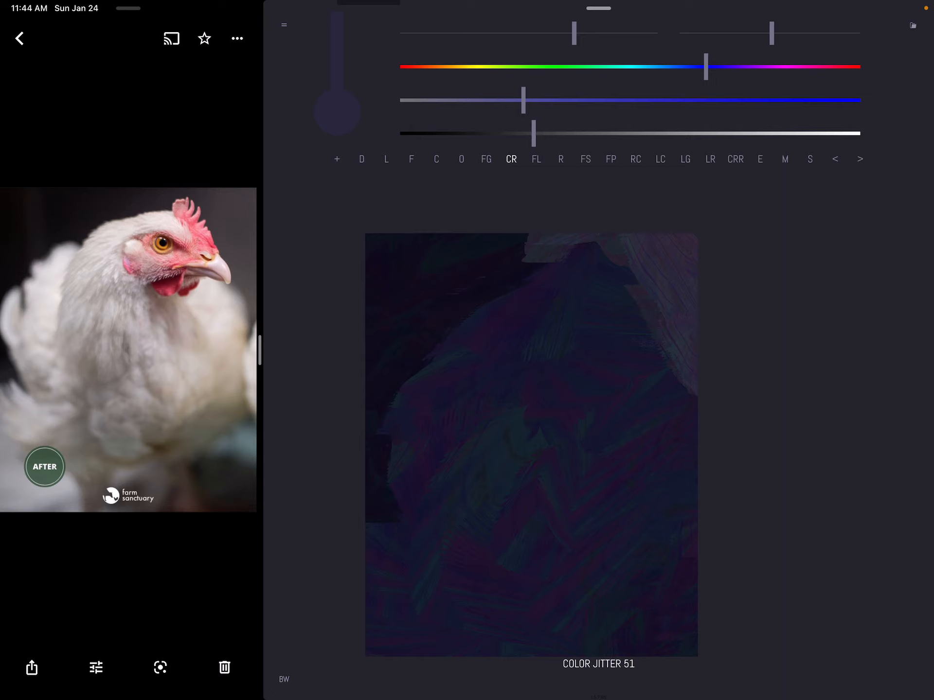
{"action": "left_click", "coordinate": [784, 158]}
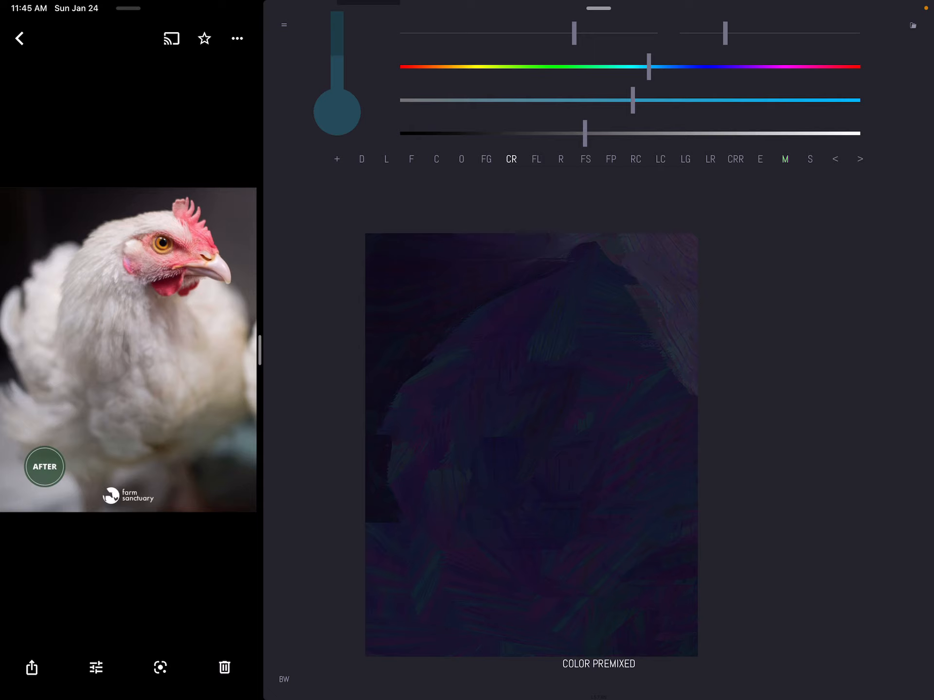
Toggle the M control until brush colours mix with the canvas for the teal strokes
{"action": "left_click", "coordinate": [784, 158]}
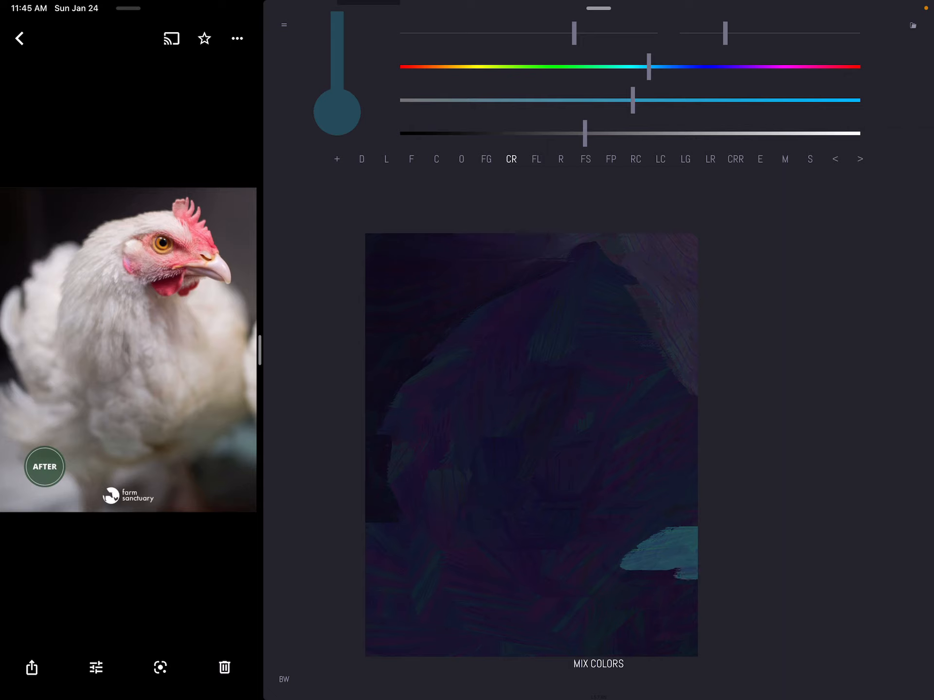
{"action": "left_click", "coordinate": [784, 159]}
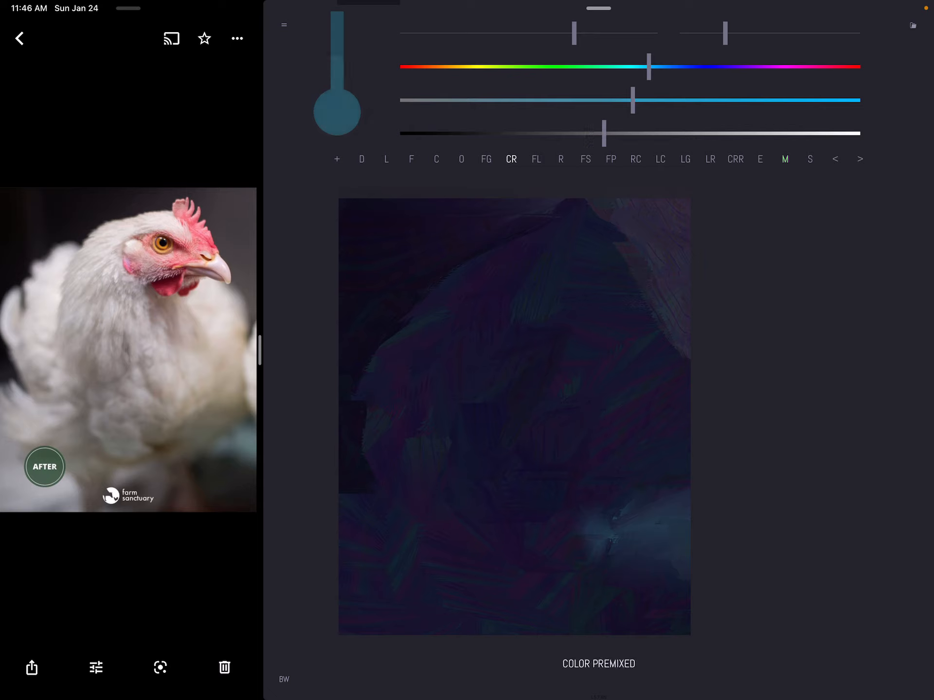
{"action": "left_click", "coordinate": [784, 159]}
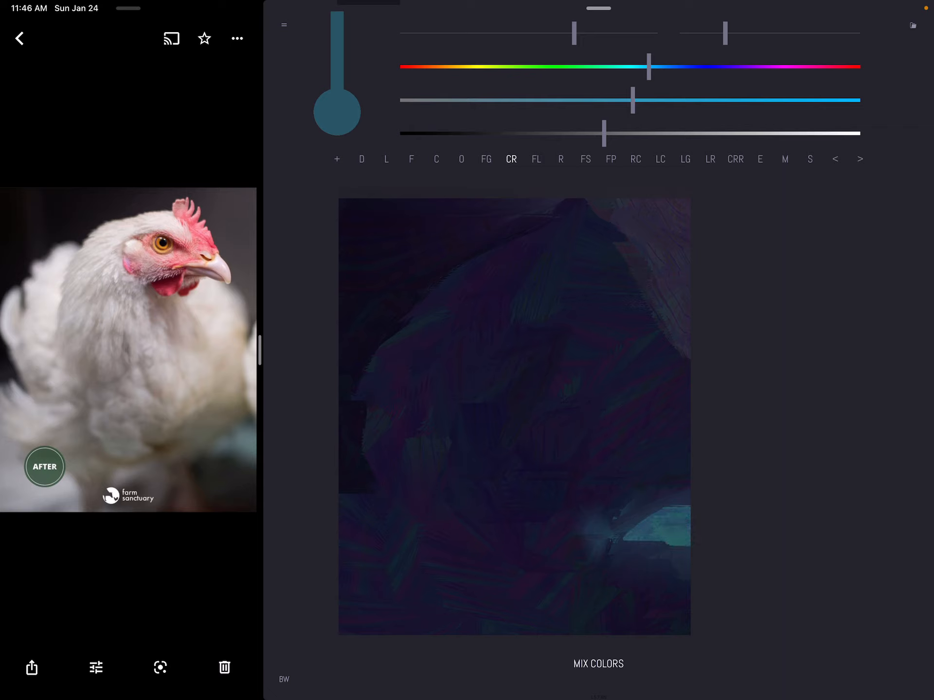
{"action": "left_click", "coordinate": [785, 158]}
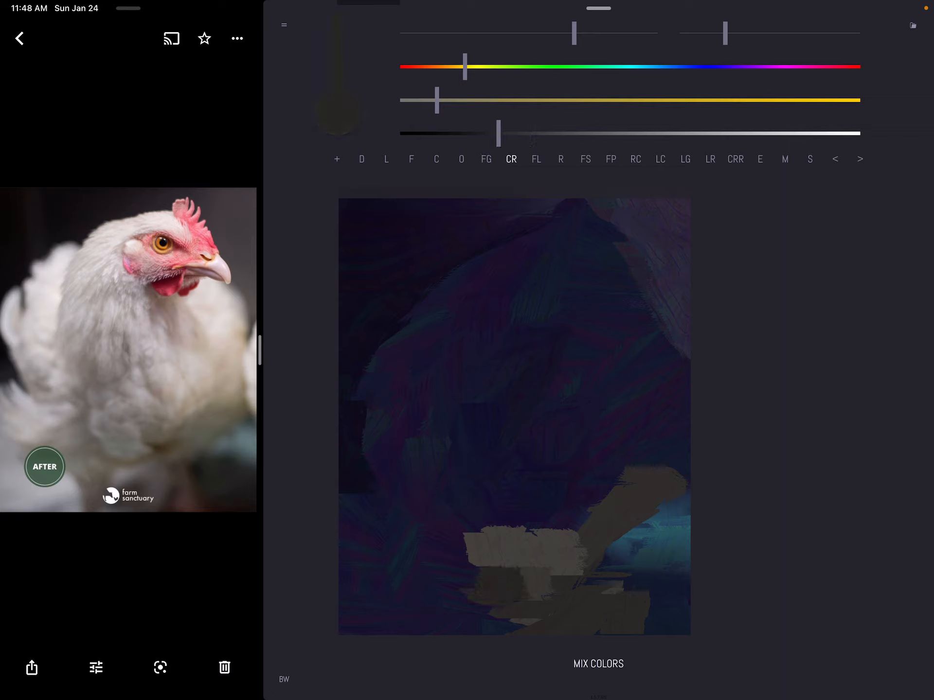
Change the colour mixing mode and brush to soften the lower brown body strokes
{"action": "left_click", "coordinate": [783, 159]}
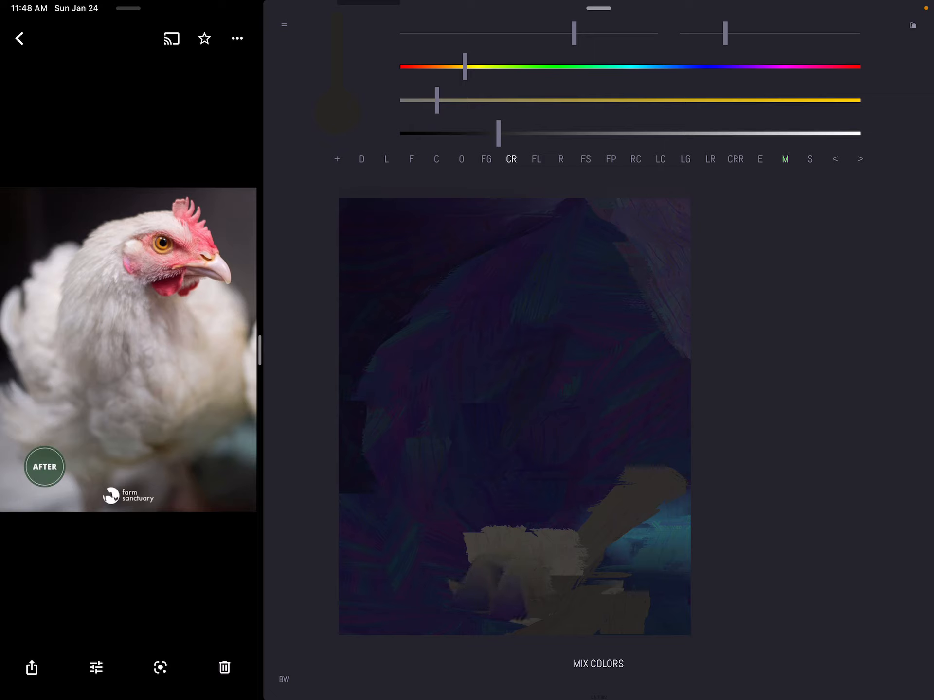
{"action": "left_click", "coordinate": [761, 159]}
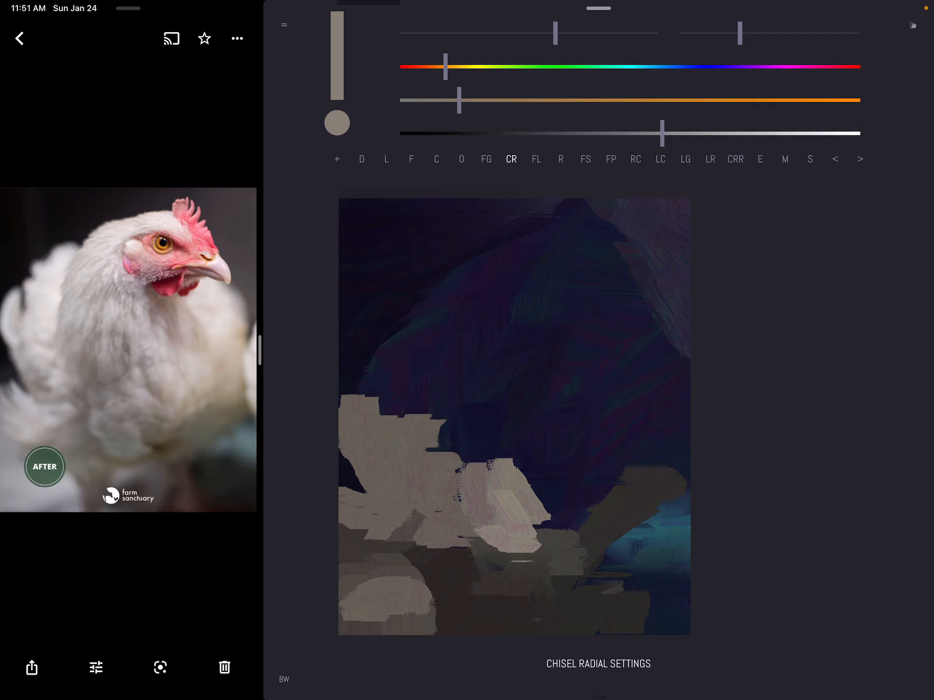
Switch mix-colours mode back on for the grey-beige body strokes
{"action": "left_click", "coordinate": [784, 158]}
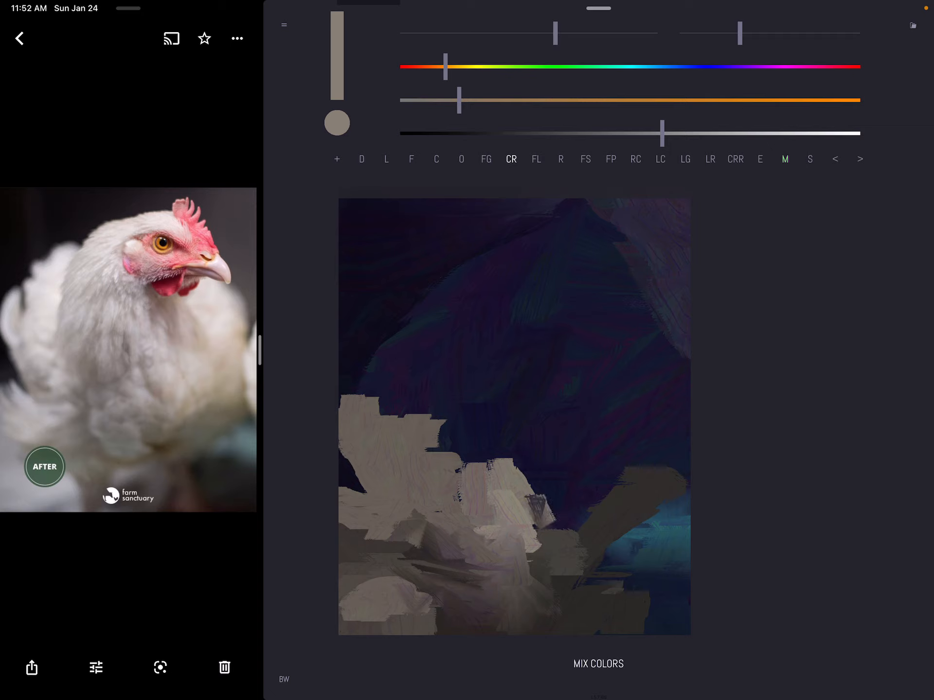
{"action": "left_click", "coordinate": [784, 159]}
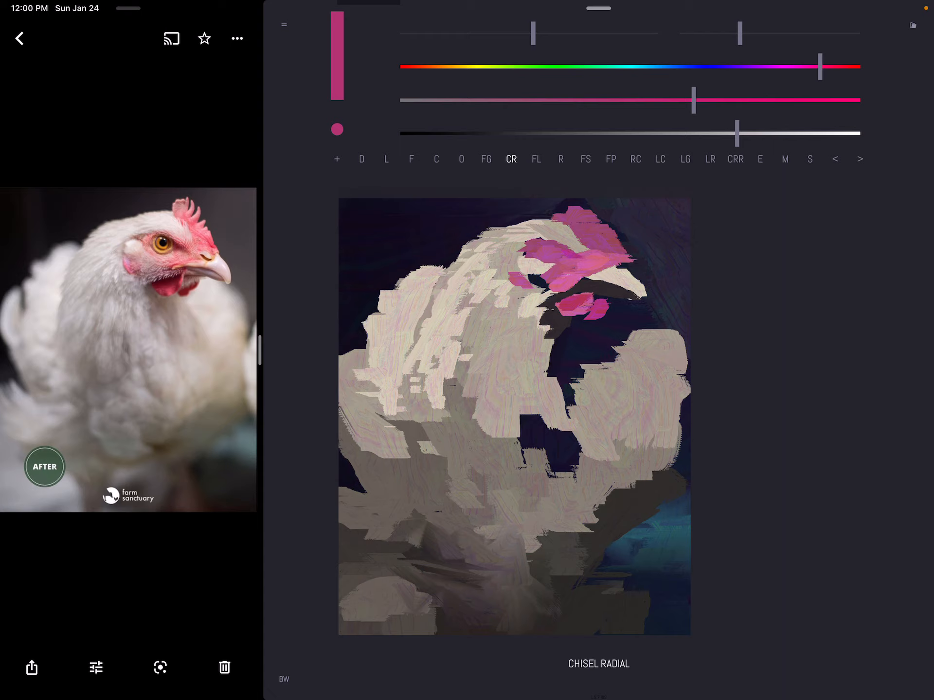
Sample the pale cream feather colour from the painting with the Eyedropper
{"action": "left_click", "coordinate": [759, 159]}
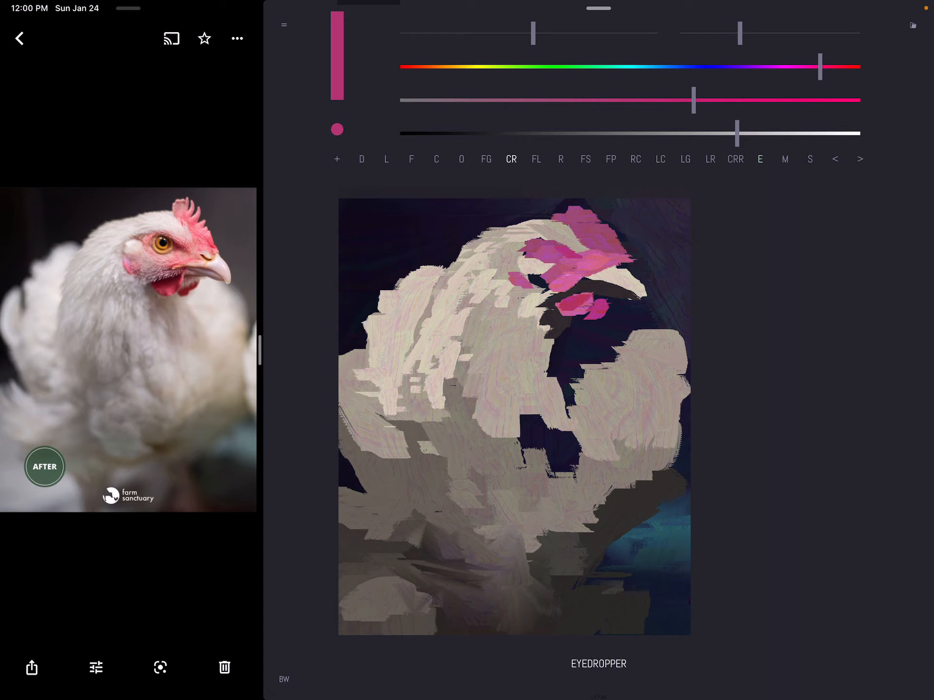
{"action": "left_click", "coordinate": [784, 159]}
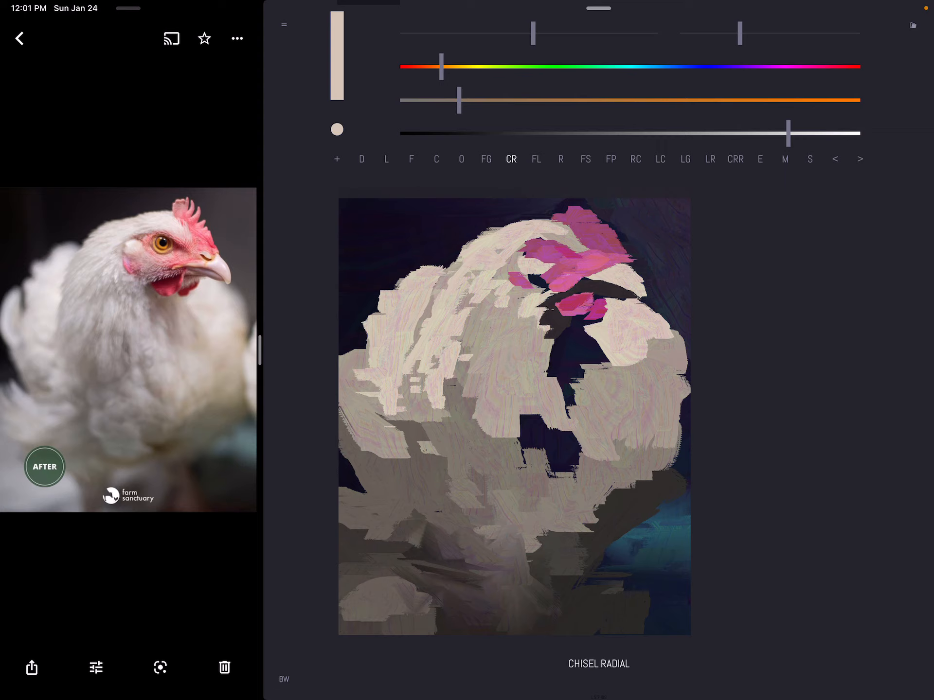
{"action": "left_click", "coordinate": [759, 159]}
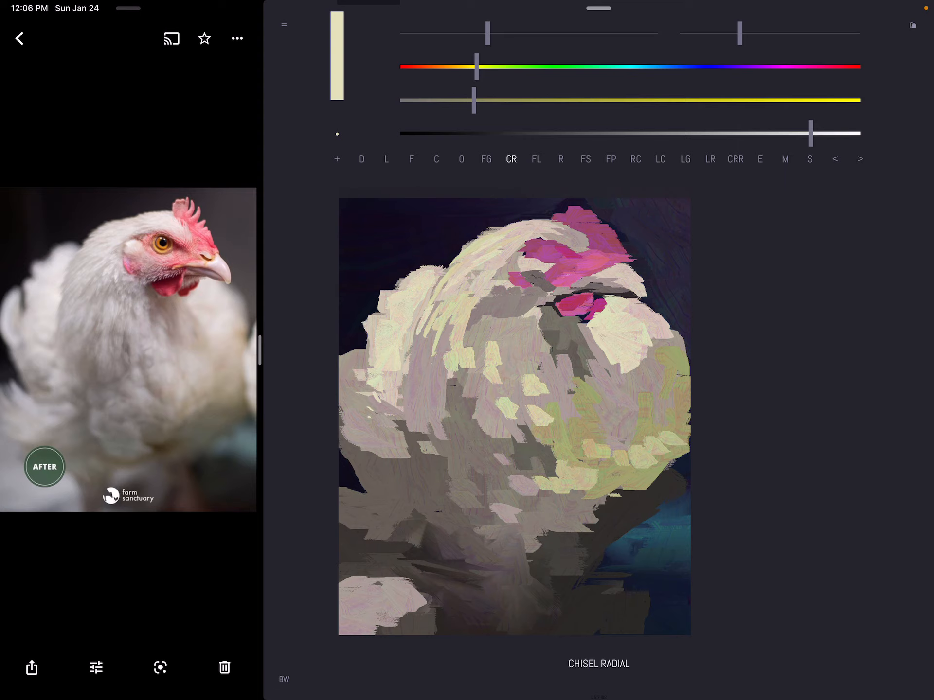
Switch the brush tool for dabbing highlight and eye detail strokes
{"action": "left_click", "coordinate": [759, 159]}
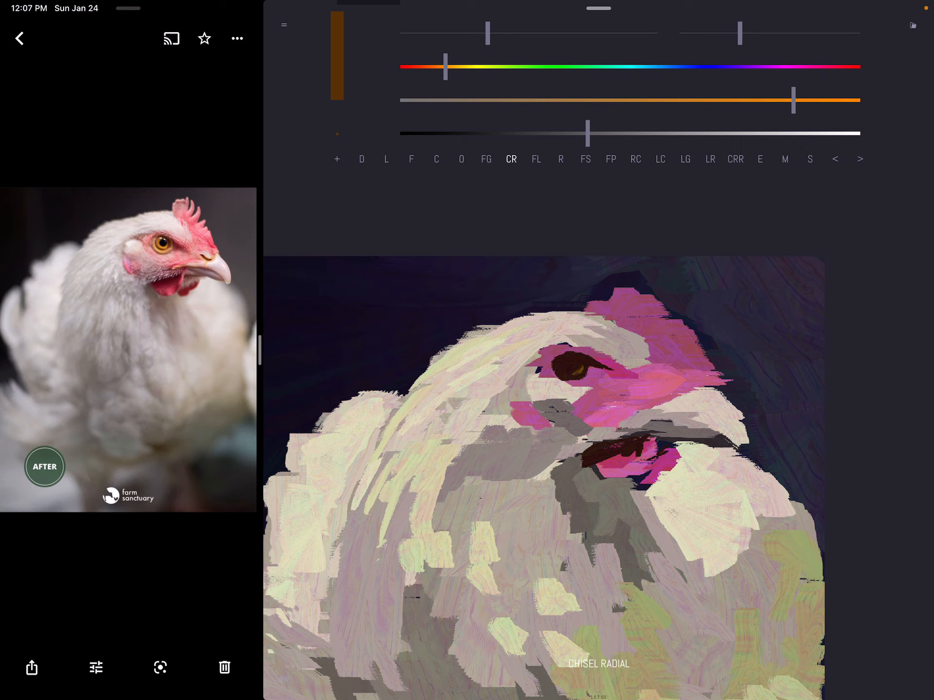
Dab the orange iris colour into the chicken's dark brown eye
{"action": "left_click", "coordinate": [569, 367]}
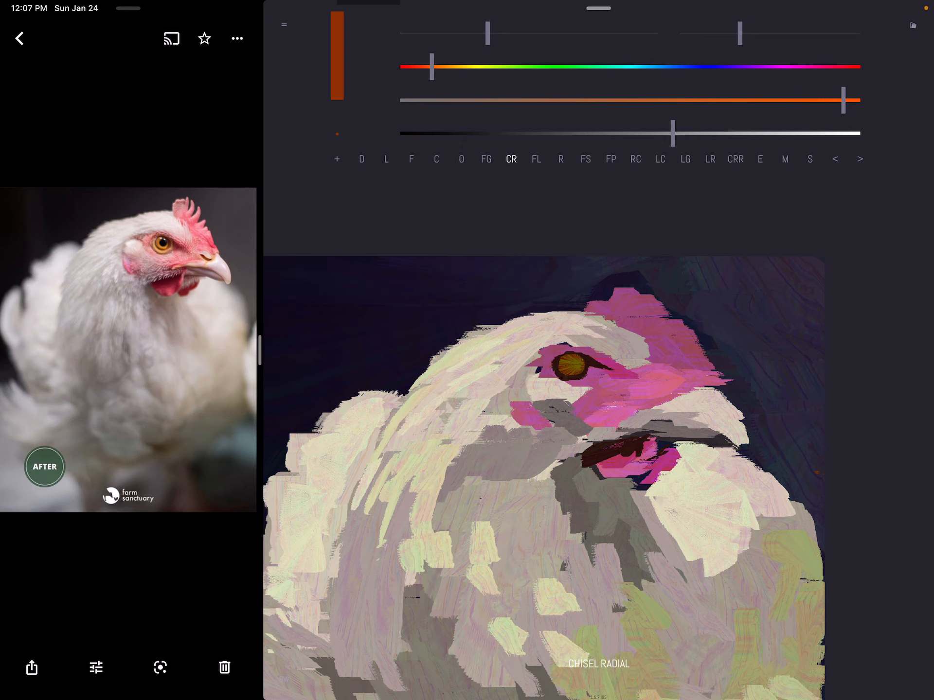
Dab a tiny pale highlight onto the rust-orange iris of the chicken's eye
{"action": "left_click", "coordinate": [572, 368]}
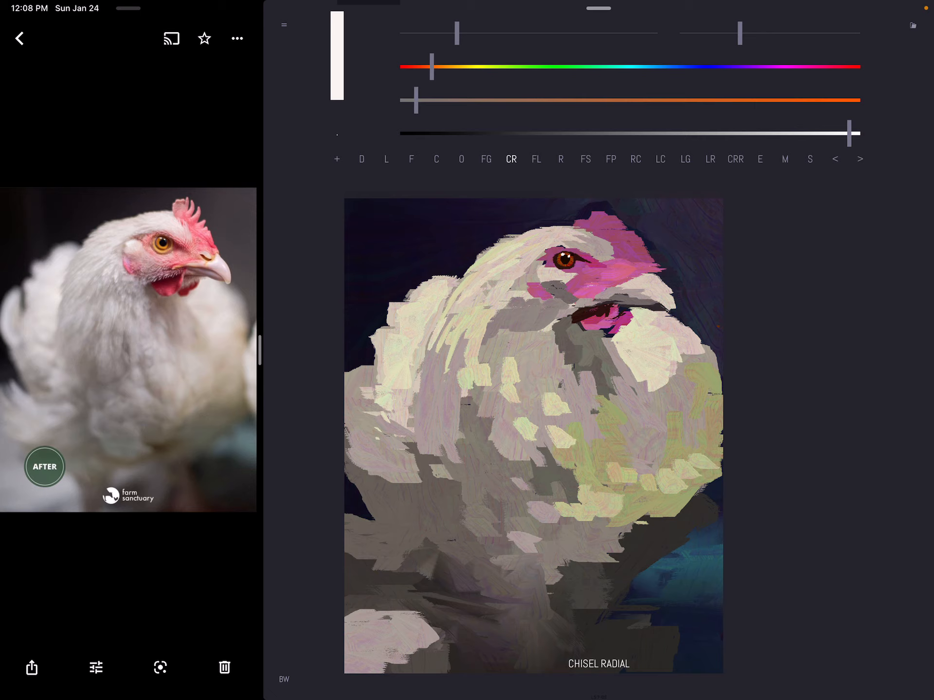
Paint sharp angular pale feather strokes over the body and load a muted red for the comb
{"action": "left_click", "coordinate": [785, 159]}
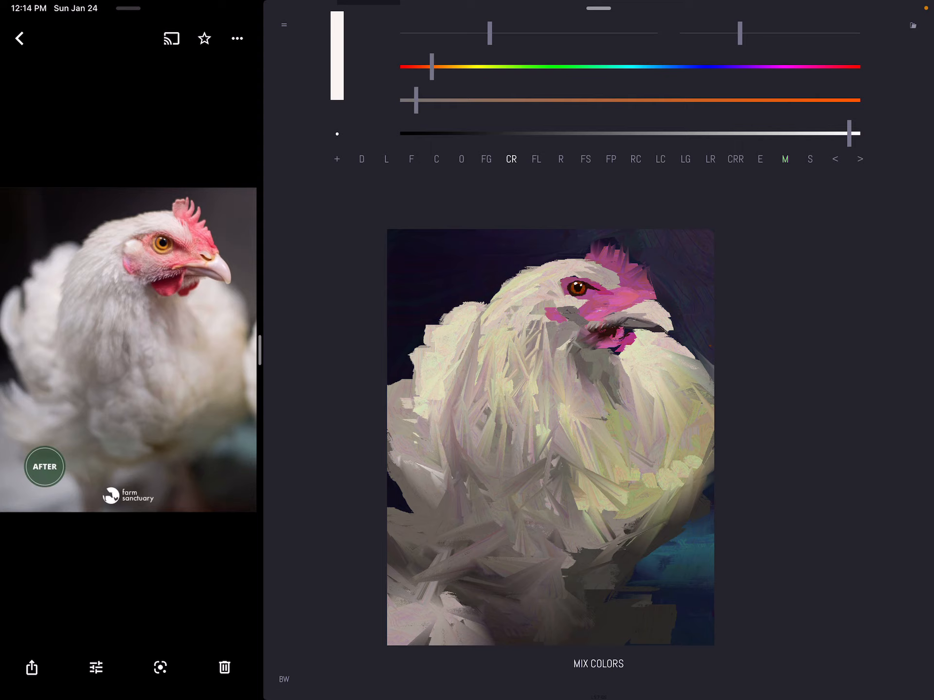
{"action": "left_click", "coordinate": [760, 158]}
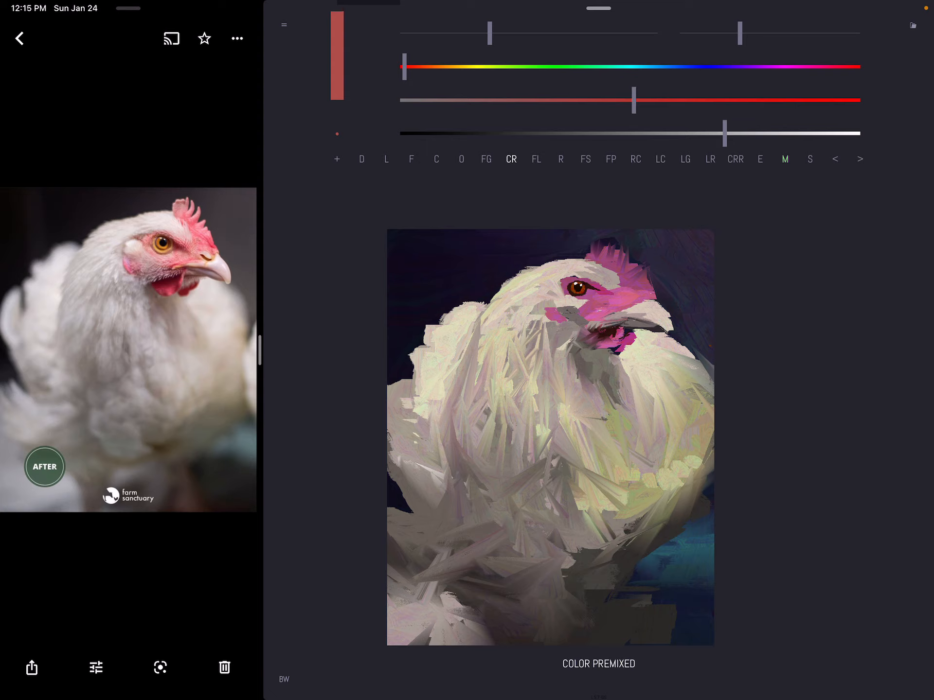
Mix a pale cream for the feathers and beak, then a muted purple for the background
{"action": "left_click", "coordinate": [759, 158]}
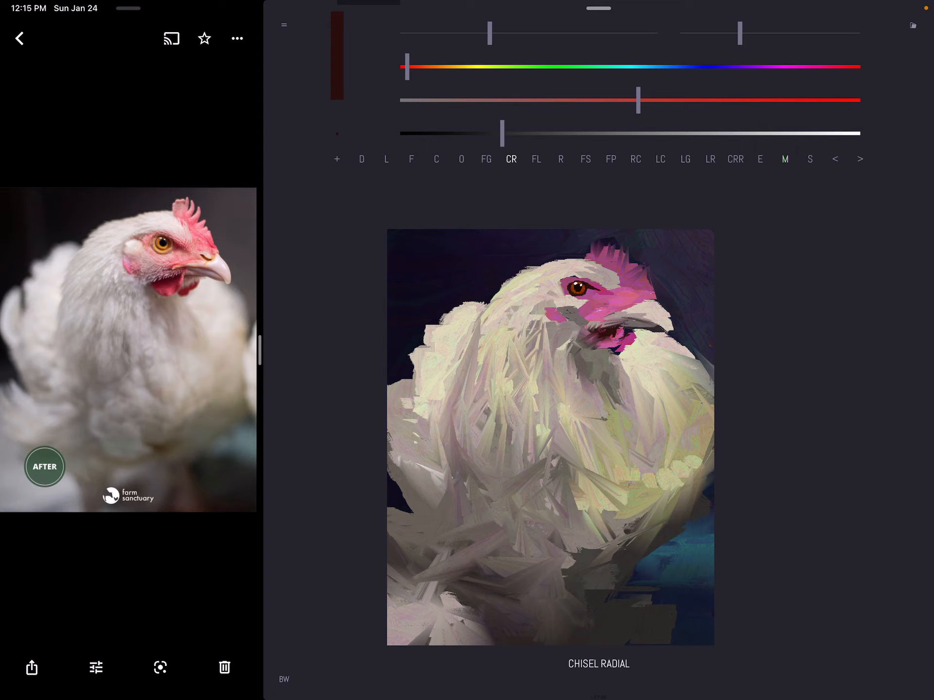
{"action": "left_click", "coordinate": [785, 158]}
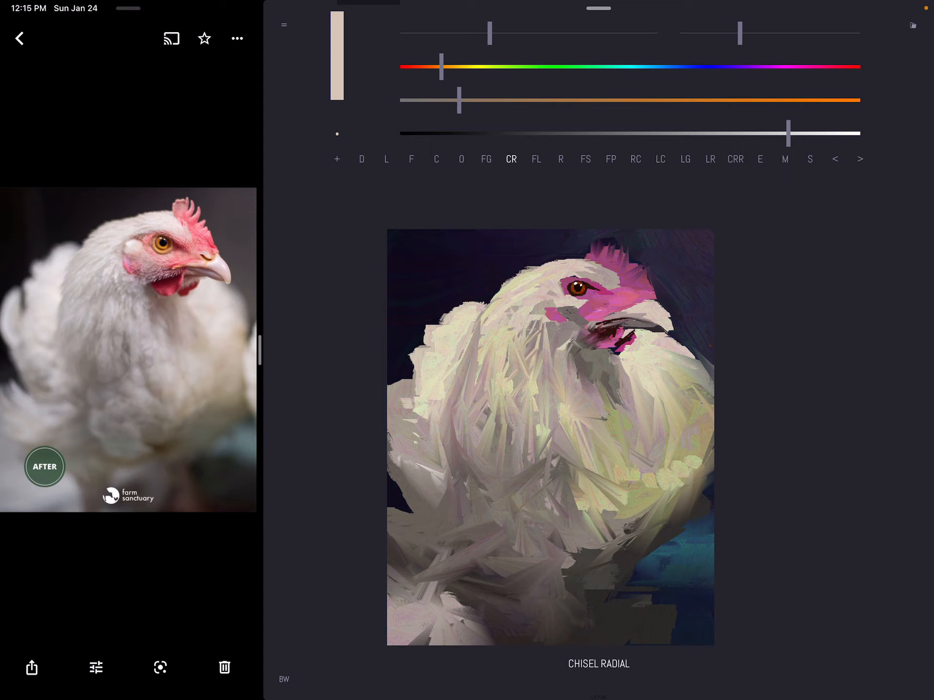
{"action": "left_click", "coordinate": [760, 158]}
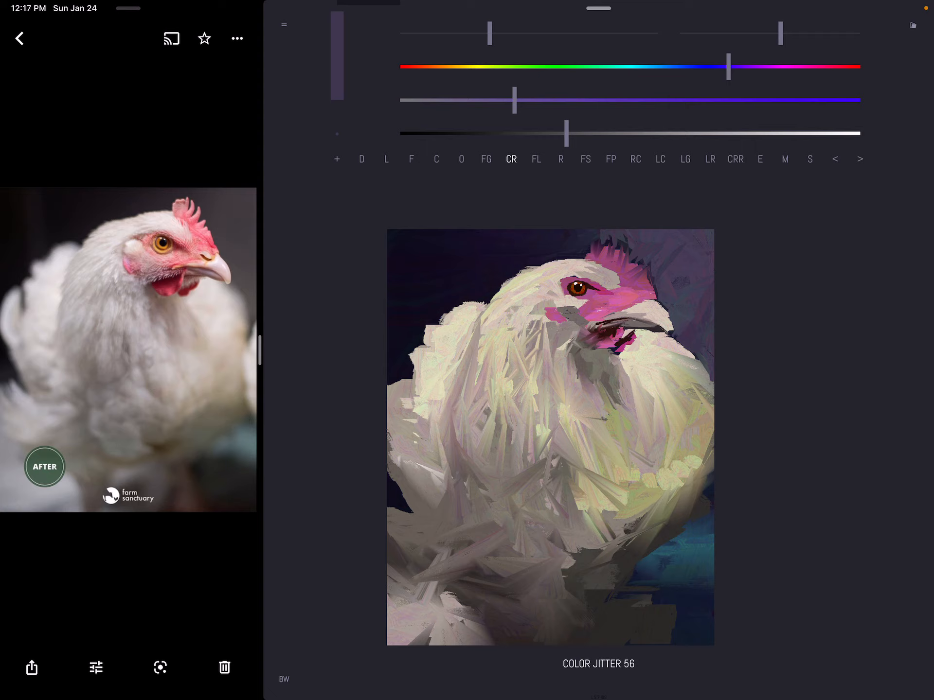
Load a dark navy colour after softening the upper-right background with muted purple
{"action": "left_click", "coordinate": [759, 158]}
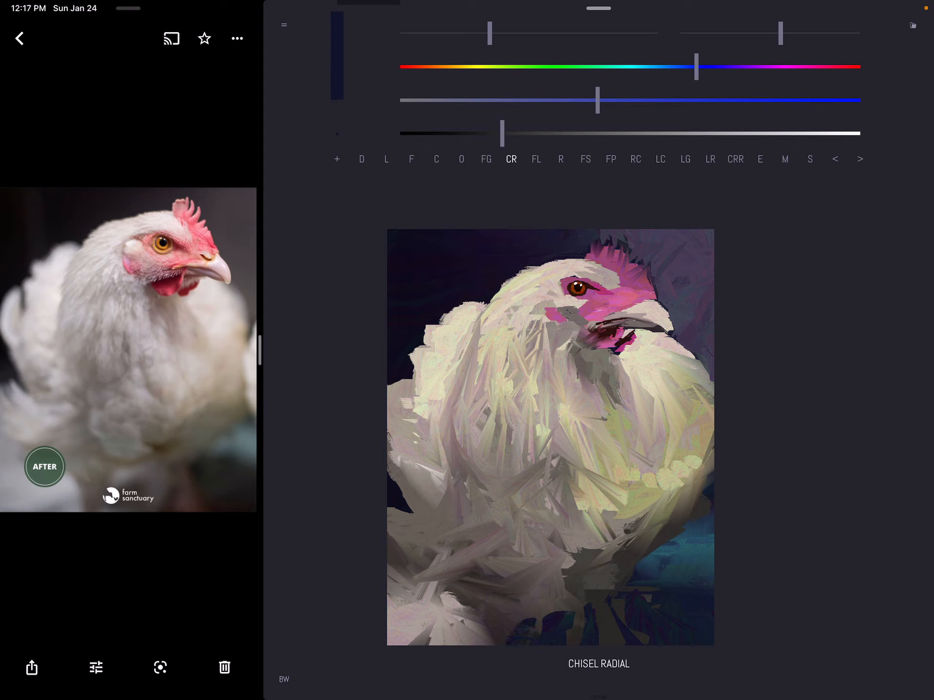
Switch to the eyedropper and sample a colour from the painting after the navy bottom-edge strokes
{"action": "left_click", "coordinate": [760, 159]}
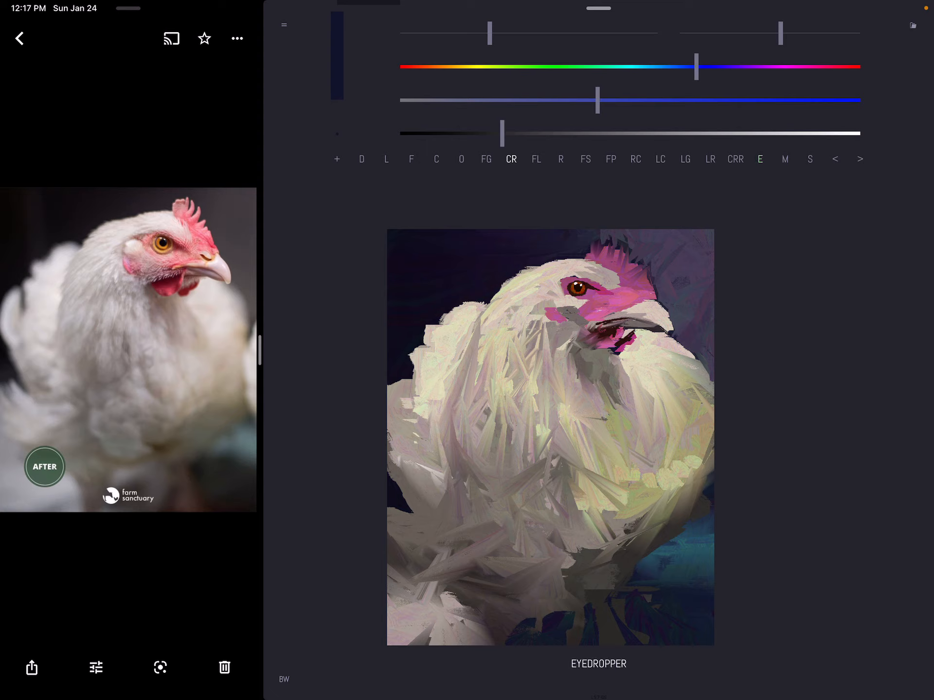
{"action": "left_click", "coordinate": [784, 158]}
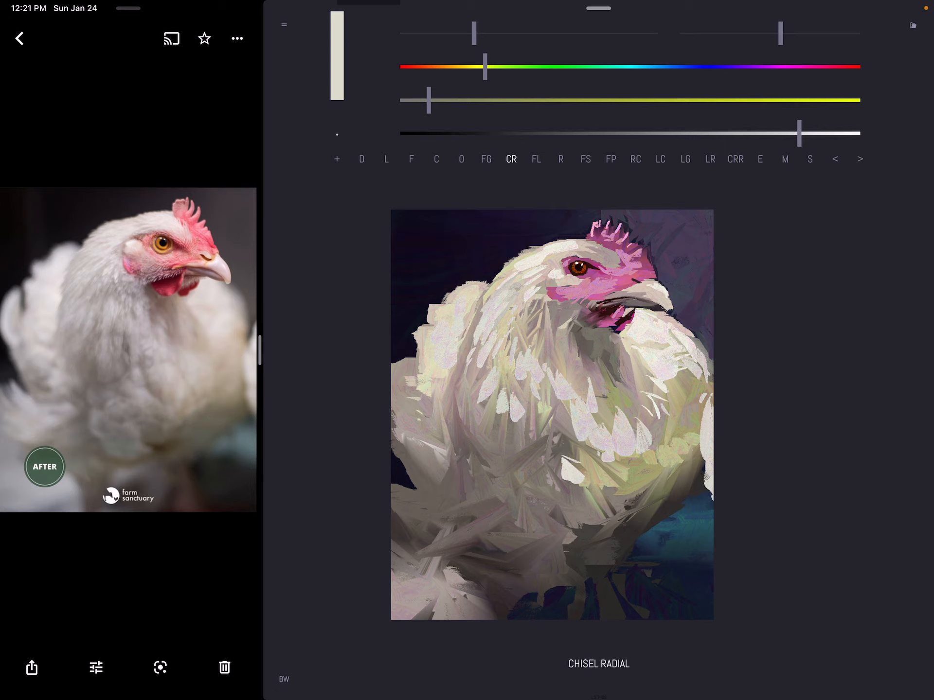
Load a muted steel-blue colour after the scalloped cream breast feathers are painted
{"action": "left_click", "coordinate": [760, 158]}
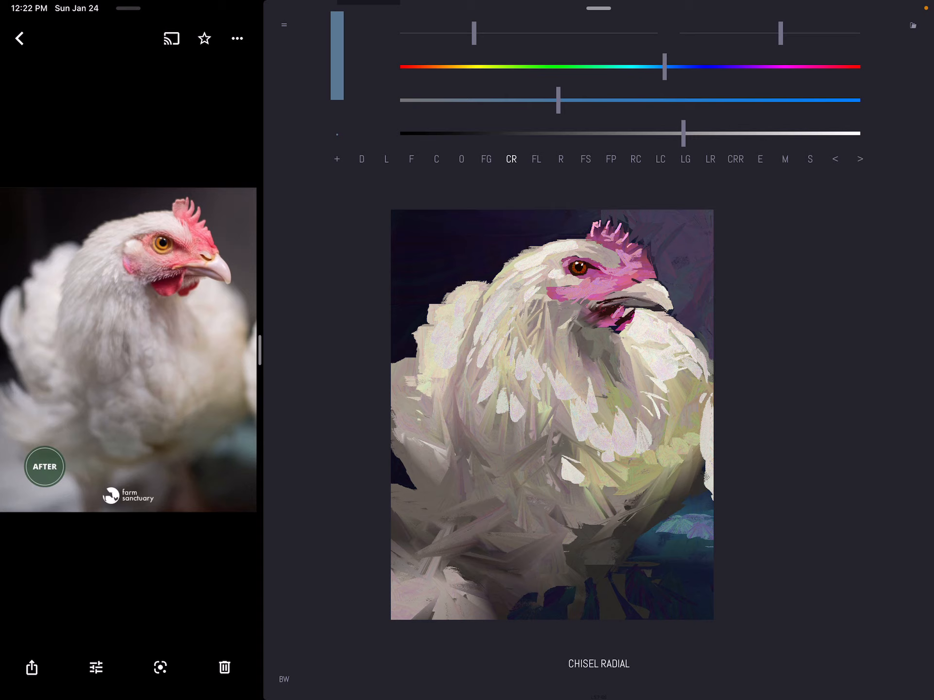
Sample a muted blue-grey tone from the canvas with the eyedropper
{"action": "left_click", "coordinate": [760, 159]}
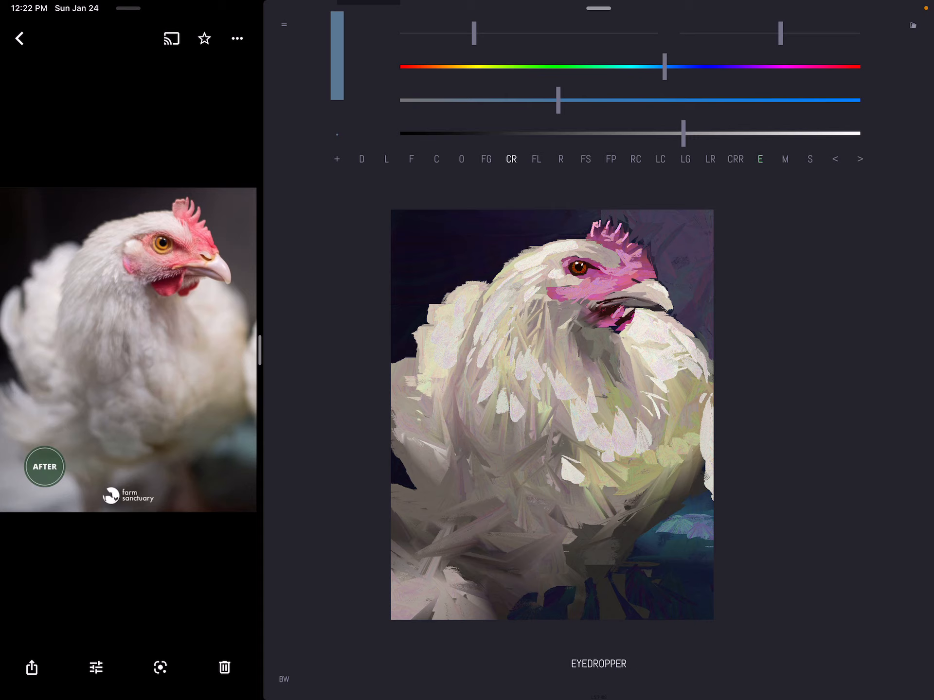
{"action": "left_click", "coordinate": [784, 159]}
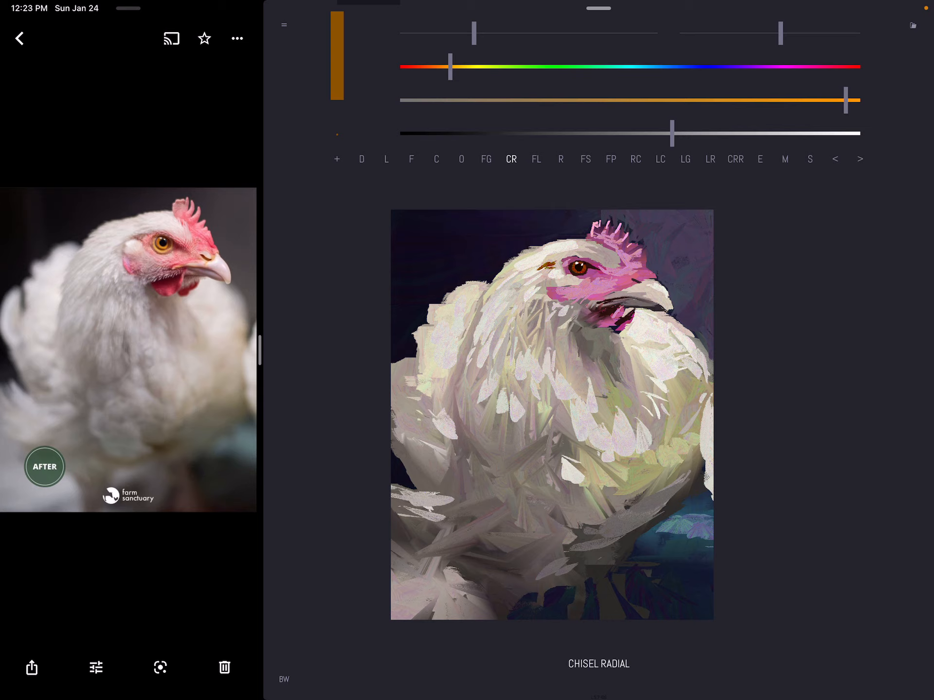
Return to canvas colour sampling after the brown mark above the eye, keeping amber-orange loaded
{"action": "left_click", "coordinate": [760, 159]}
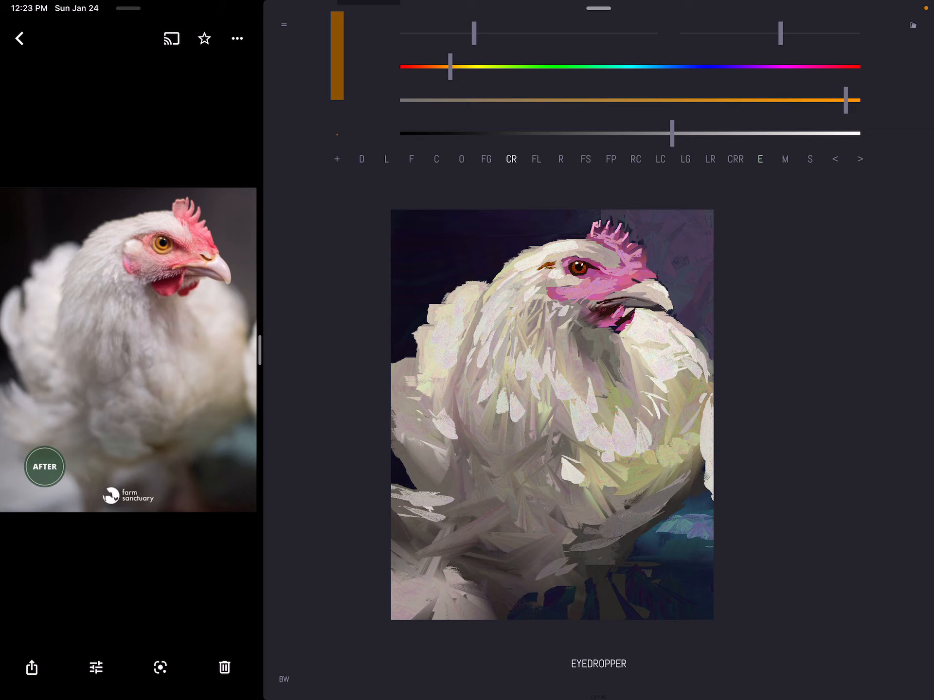
Sample a pale pink-white from the painting for the feathers, then turn smudge mode on
{"action": "left_click", "coordinate": [784, 158]}
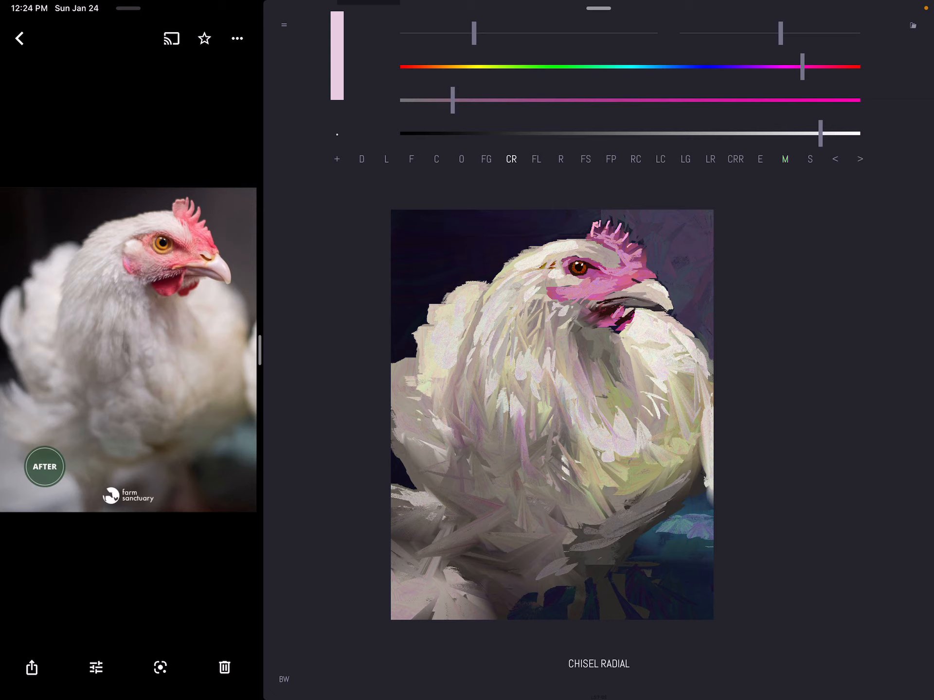
{"action": "left_click", "coordinate": [810, 159]}
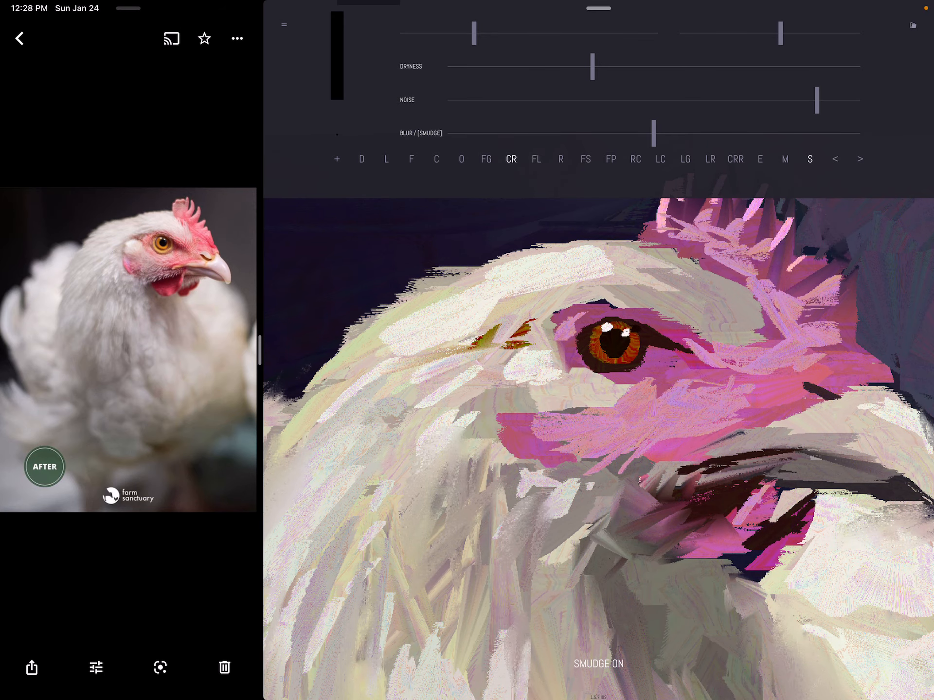
Turn smudge off, keep the amber-orange colour, and select the Oil brush via the Line brush
{"action": "left_click", "coordinate": [759, 158]}
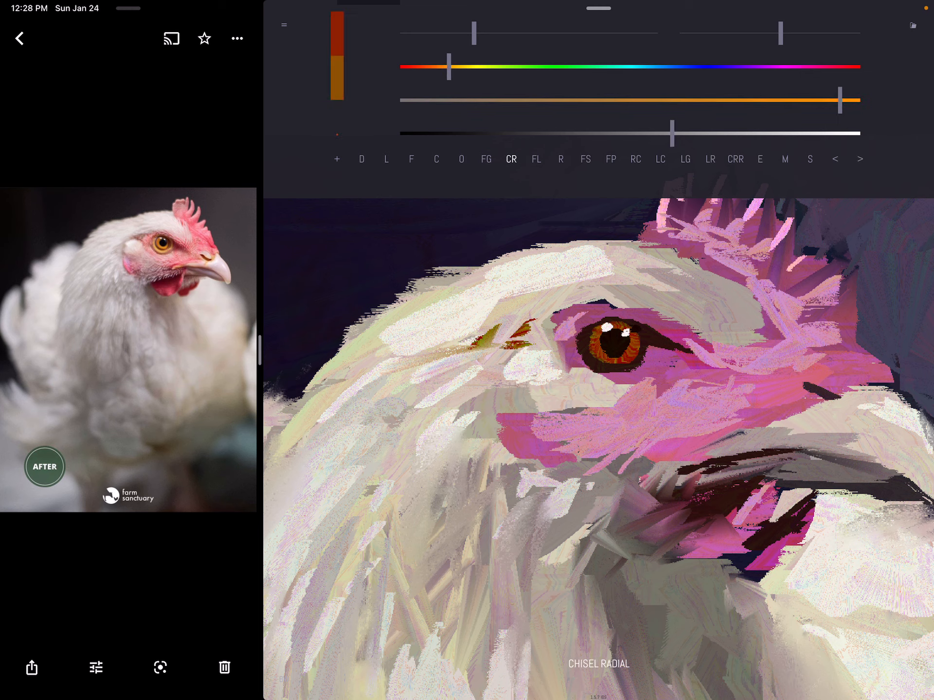
{"action": "left_click", "coordinate": [387, 159]}
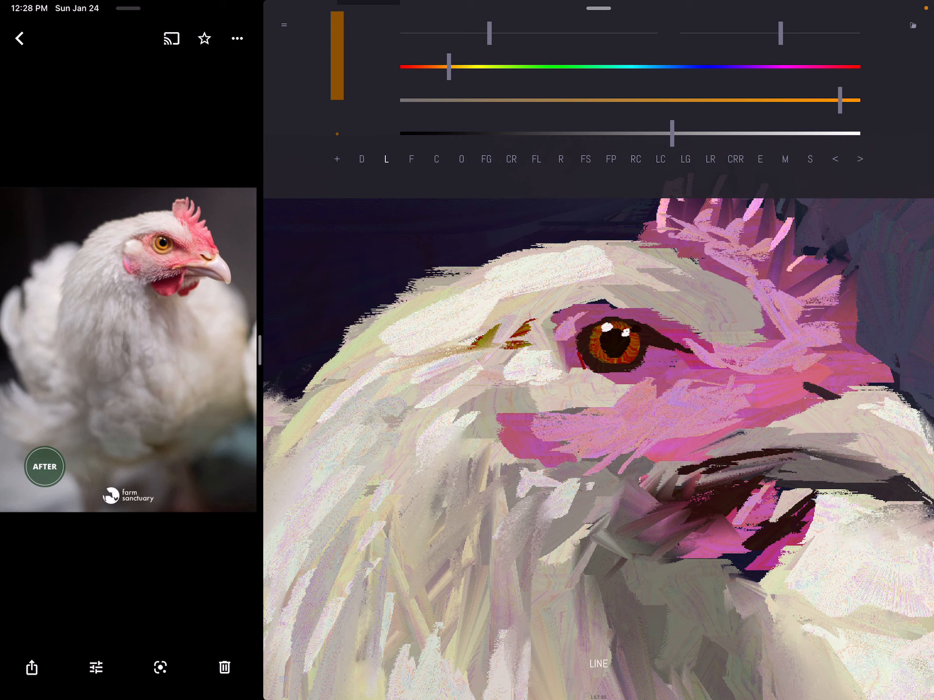
{"action": "left_click", "coordinate": [461, 158]}
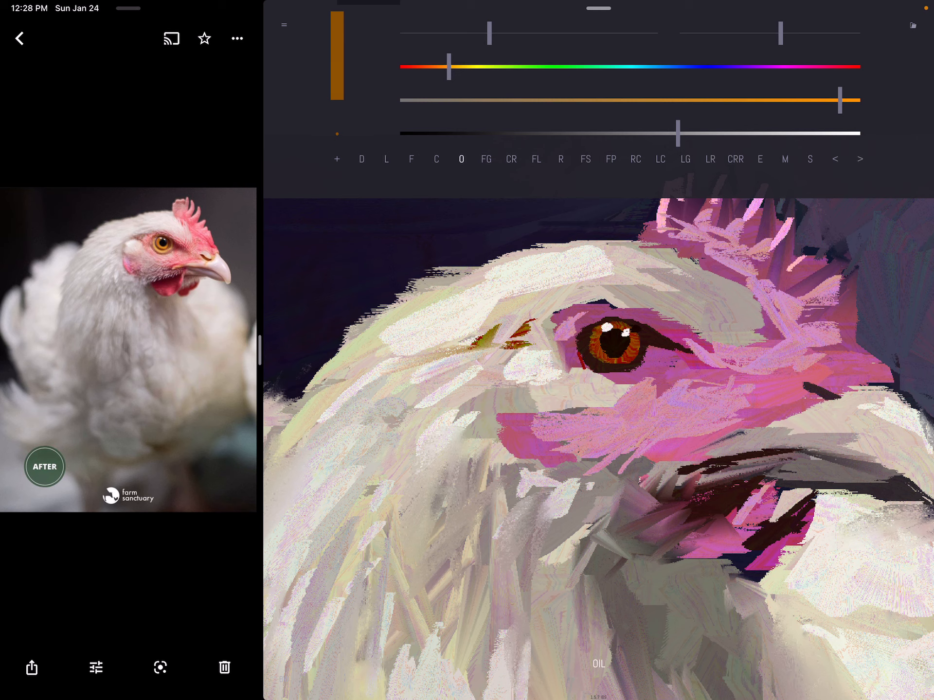